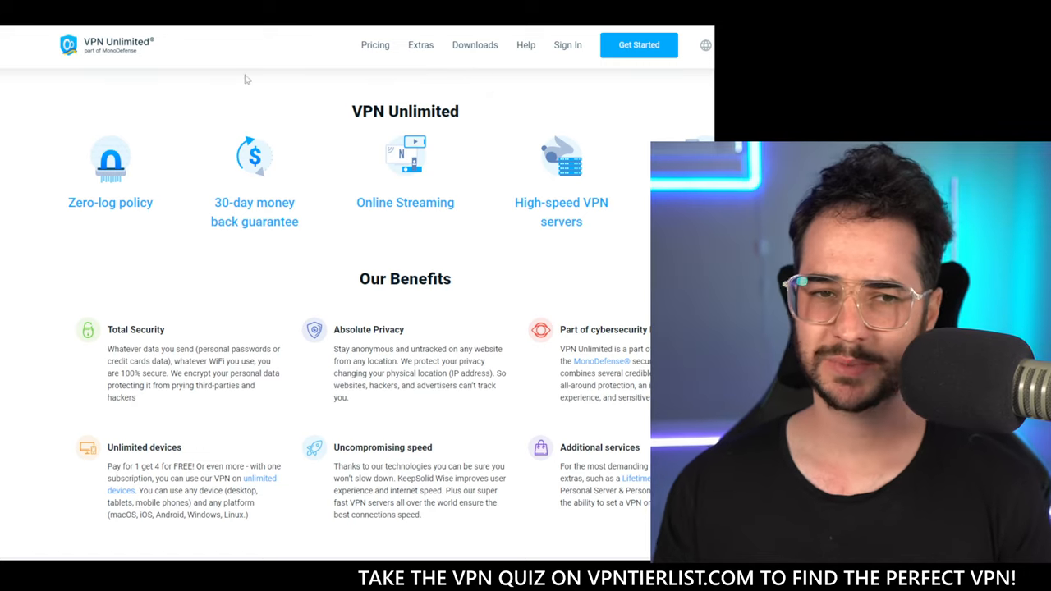
{"action": "mouse_move", "coordinate": [375, 45]}
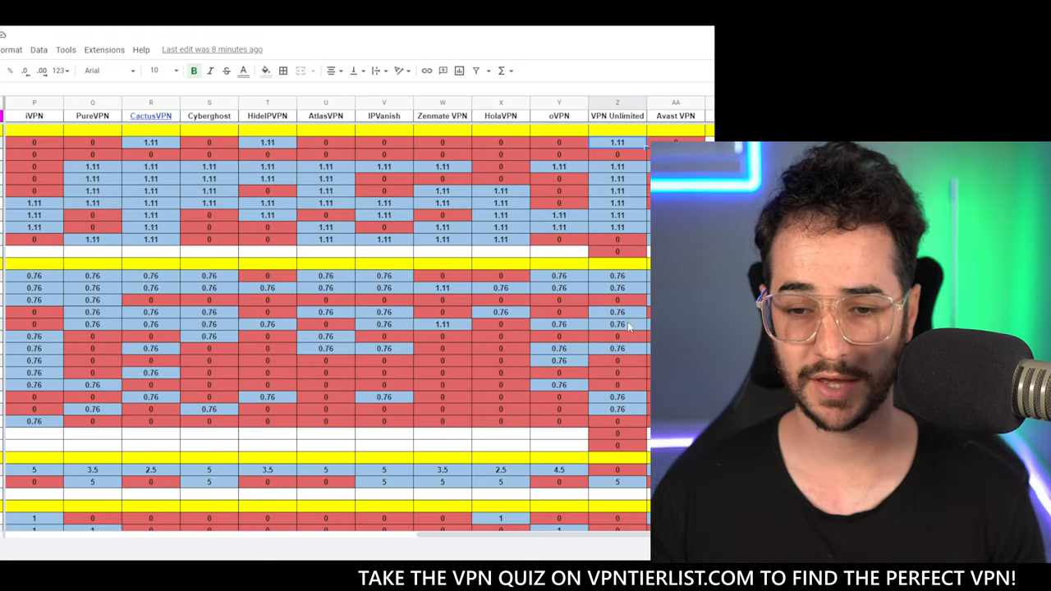
{"action": "scroll", "scroll_direction": "down", "scroll_amount": 3}
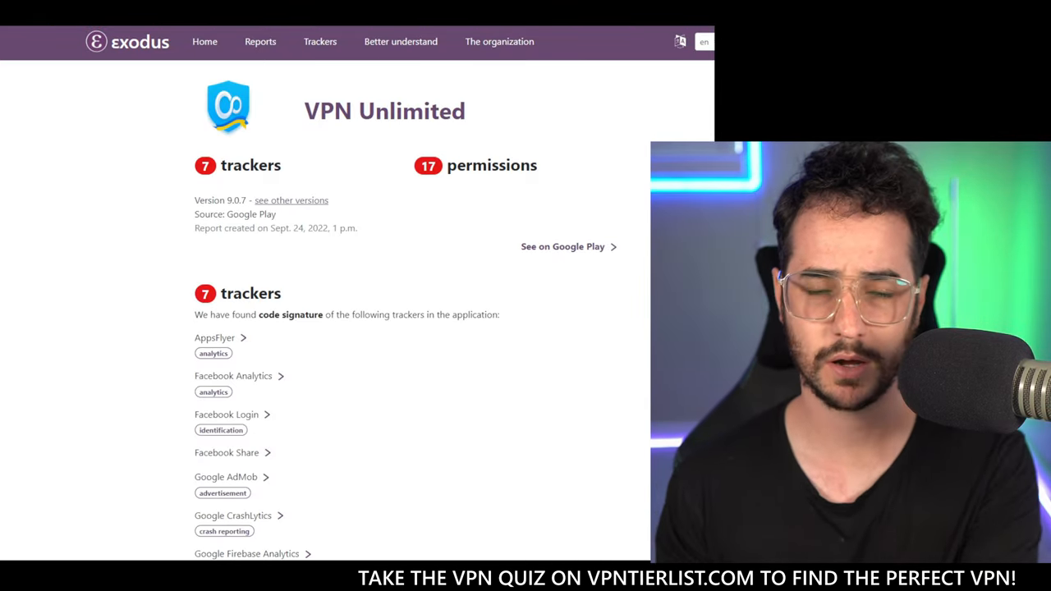
{"action": "mouse_move", "coordinate": [472, 287]}
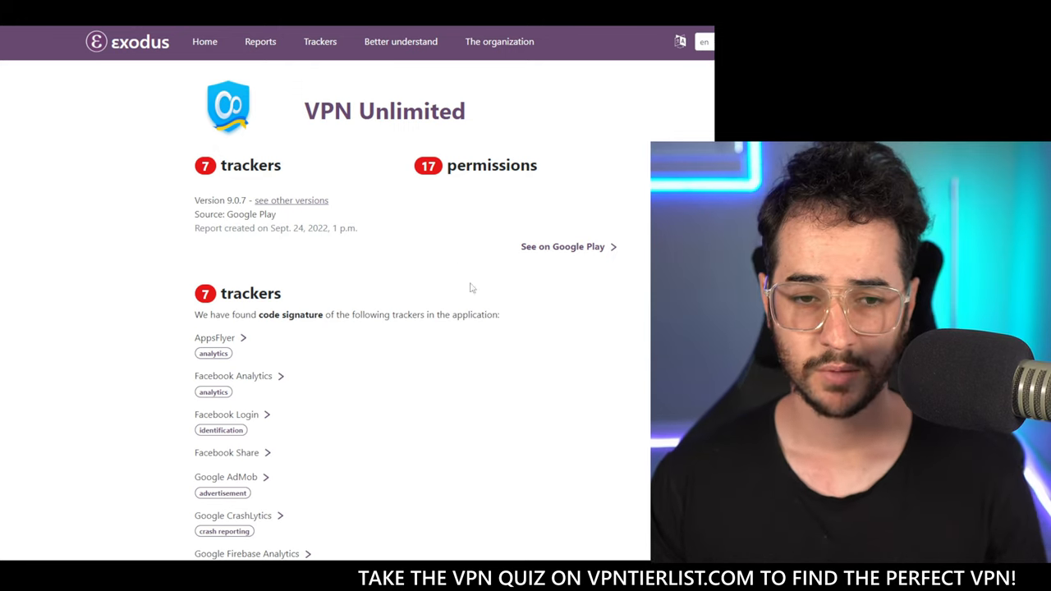
{"action": "scroll", "scroll_direction": "down", "scroll_amount": 3}
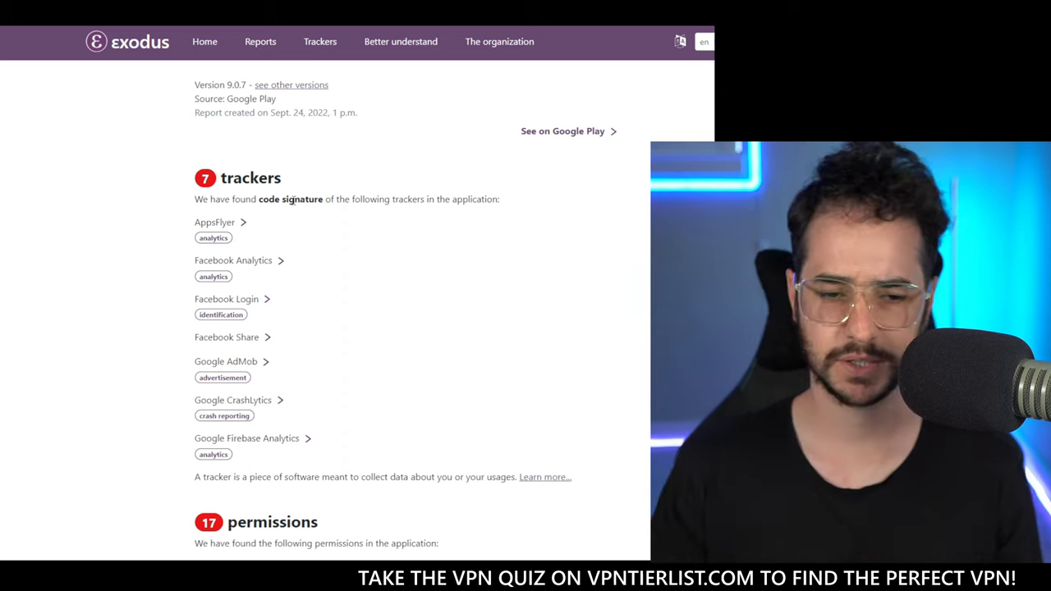
{"action": "scroll", "scroll_direction": "down", "scroll_amount": 3}
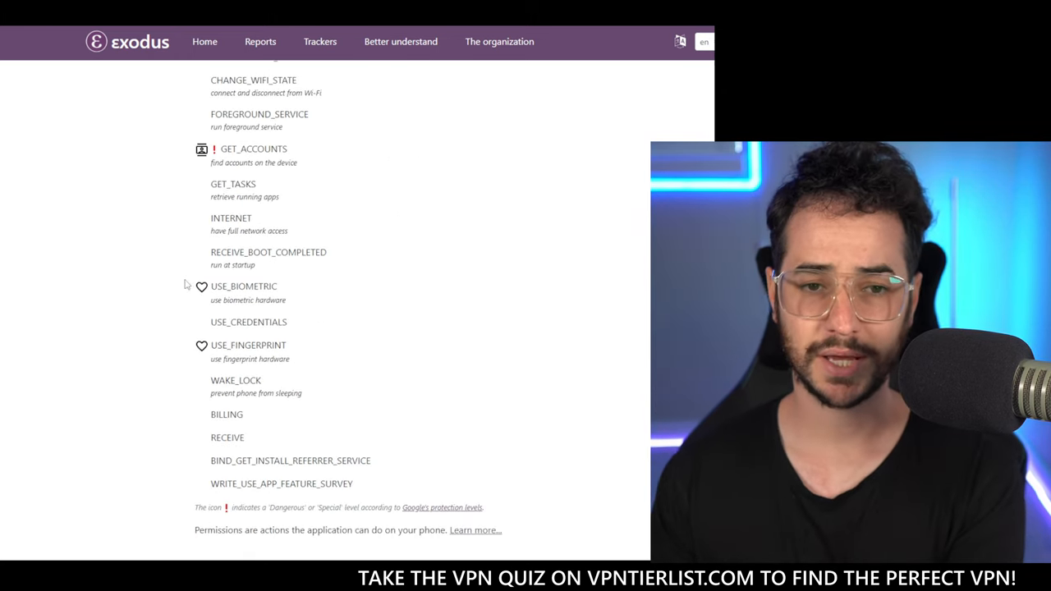
{"action": "scroll", "scroll_direction": "down", "scroll_amount": 3}
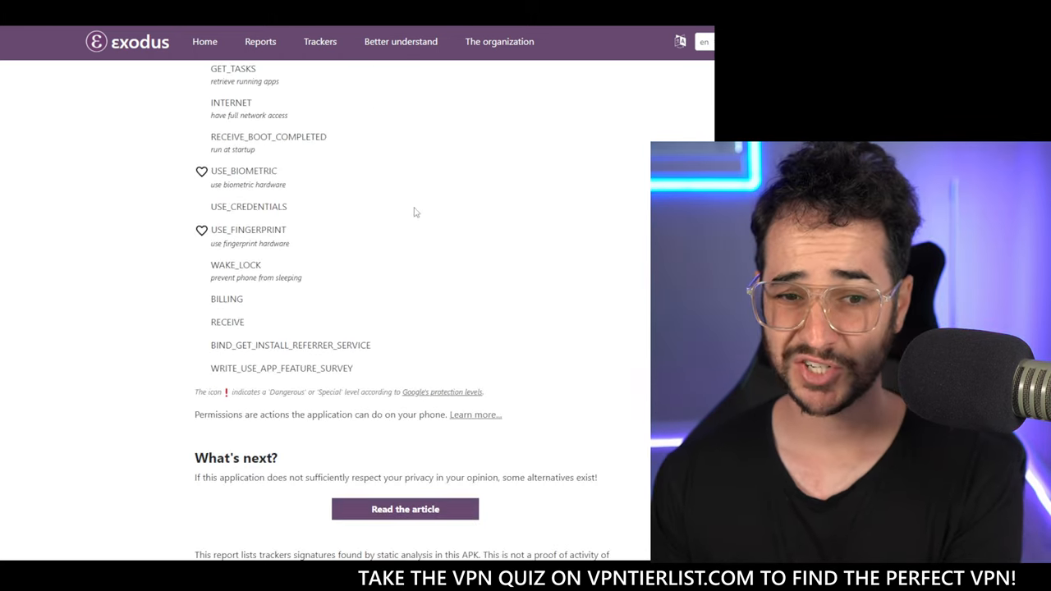
{"action": "scroll", "scroll_direction": "up", "scroll_amount": 3}
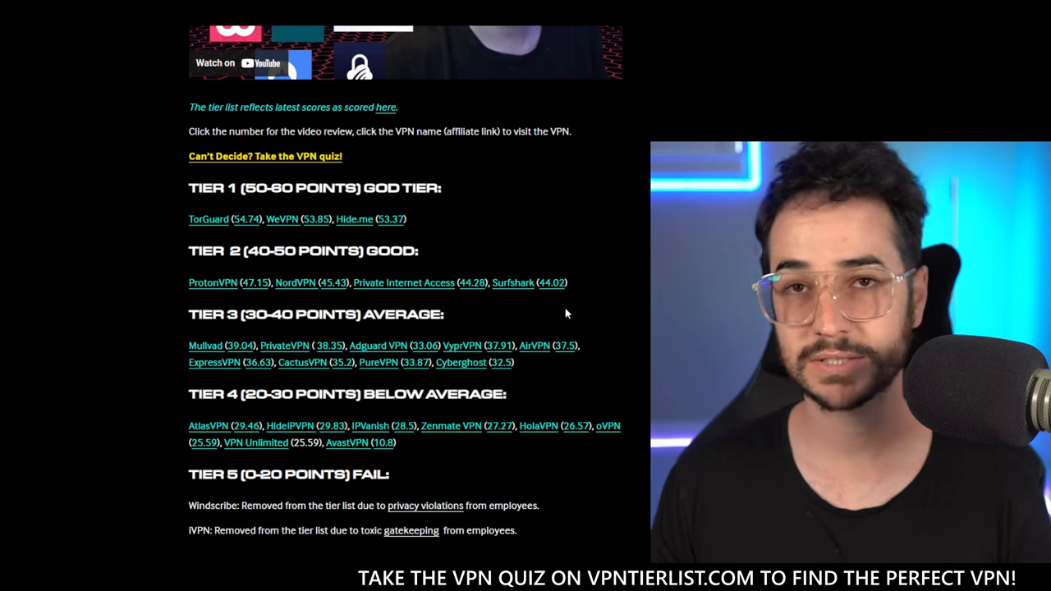
{"action": "mouse_move", "coordinate": [439, 209]}
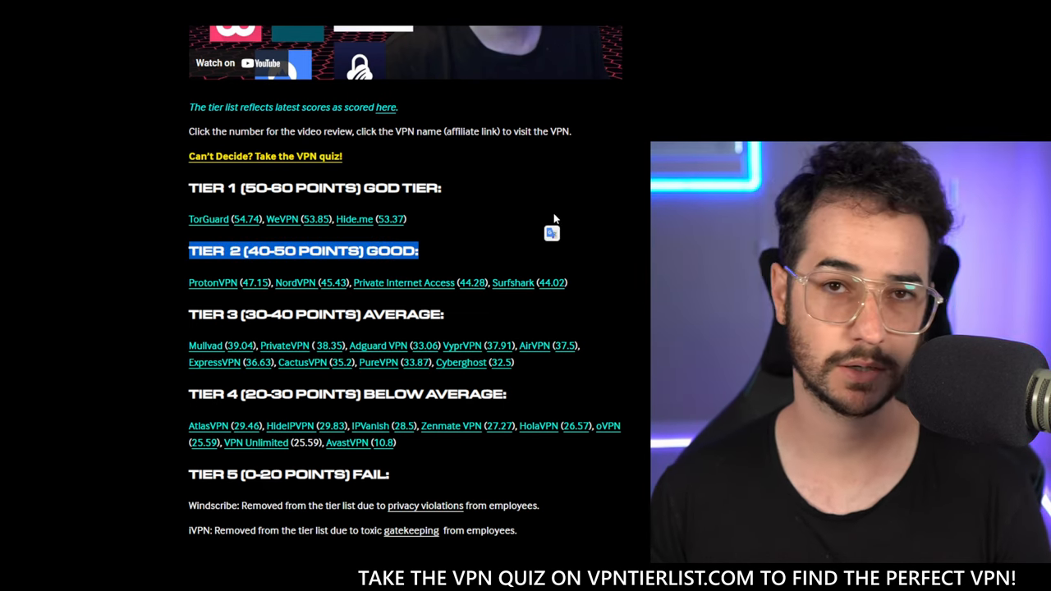
{"action": "scroll", "scroll_direction": "up", "scroll_amount": 3}
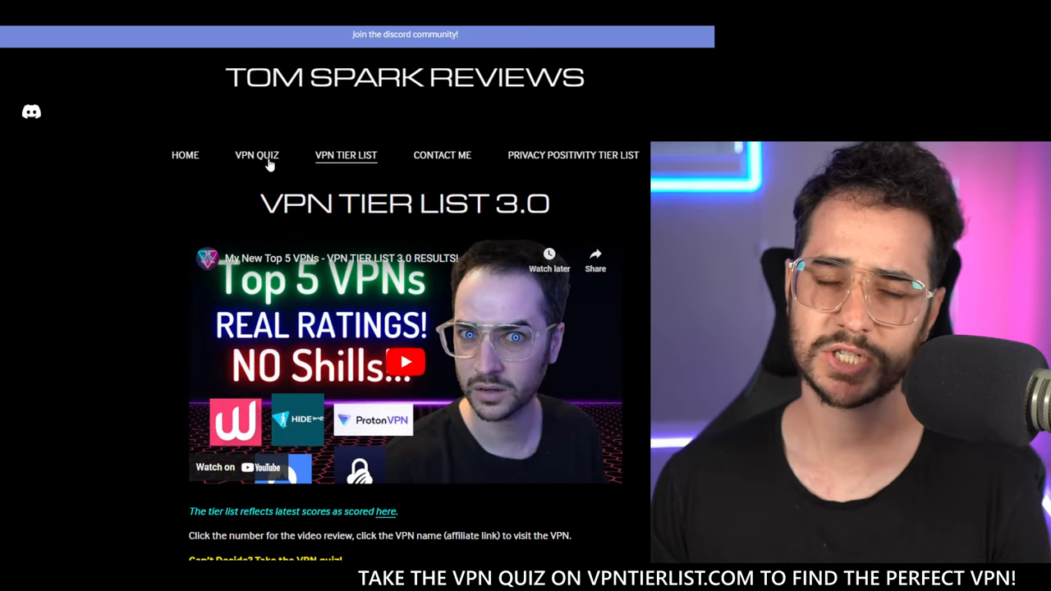